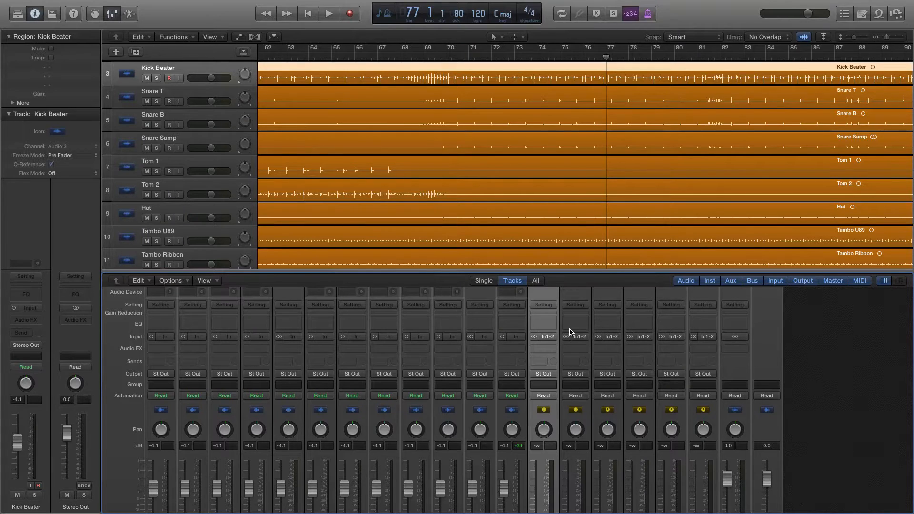
mouse_move(546, 336)
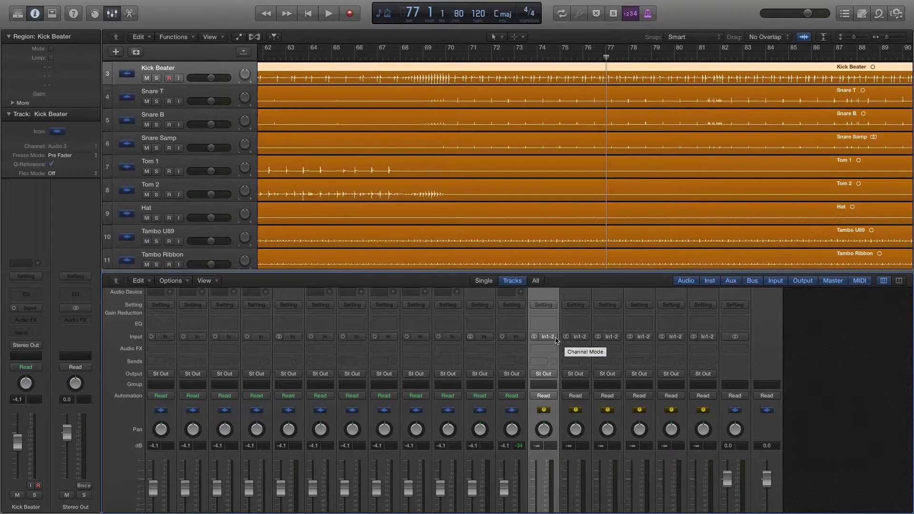
Step: Set the six aux channels' inputs to Bus 1 through Bus 6 in order
click(543, 336)
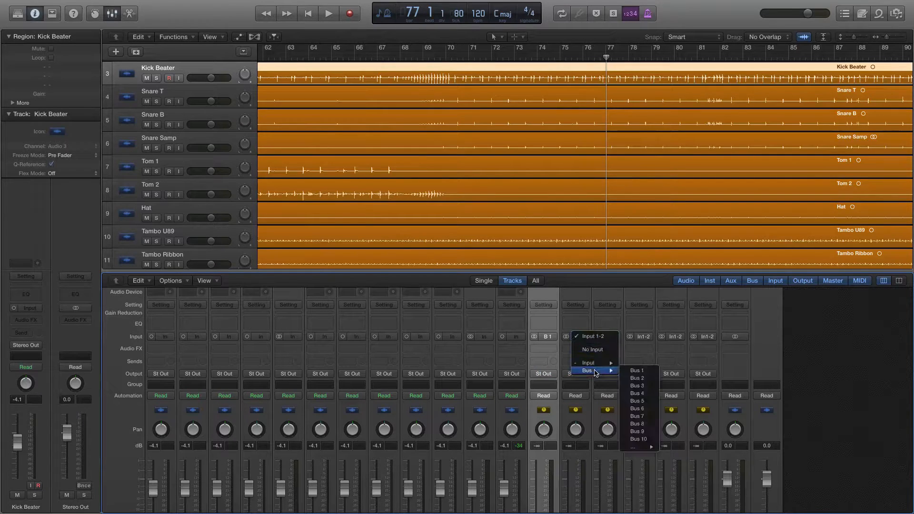
mouse_move(636, 378)
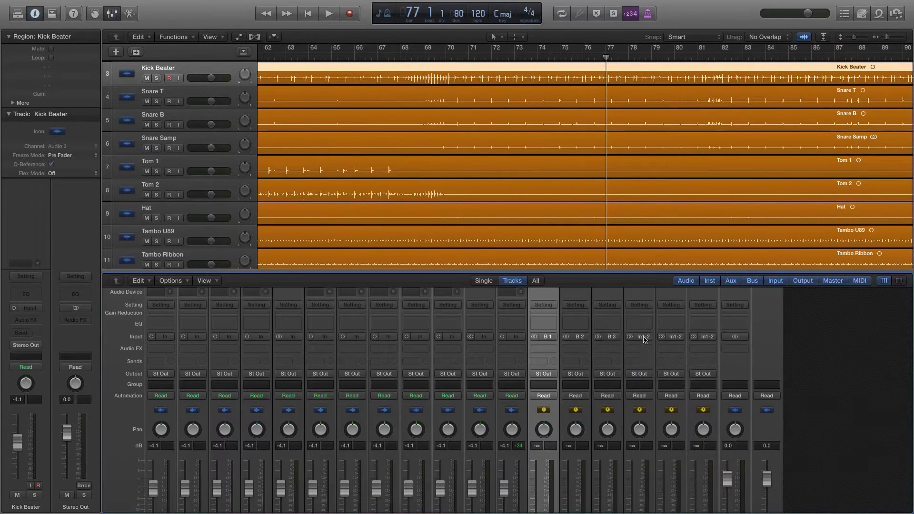
click(670, 336)
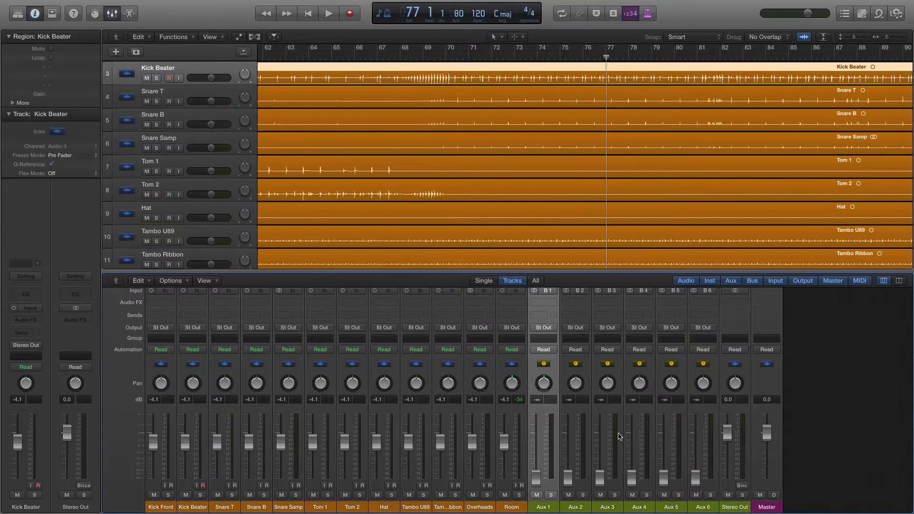
Step: Rename the aux channels Kick, Snare, Toms, Tamb, Mics and Drum Bus
click(541, 506)
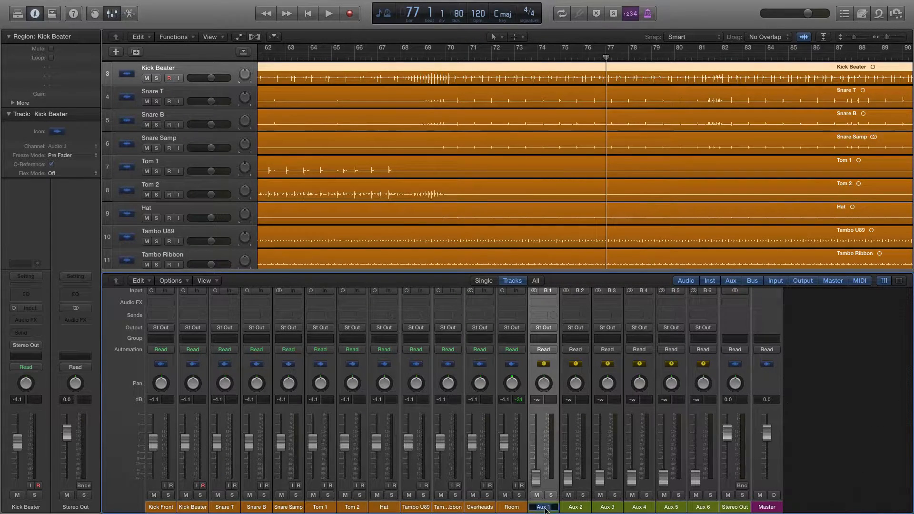
click(574, 505)
text(Mics)
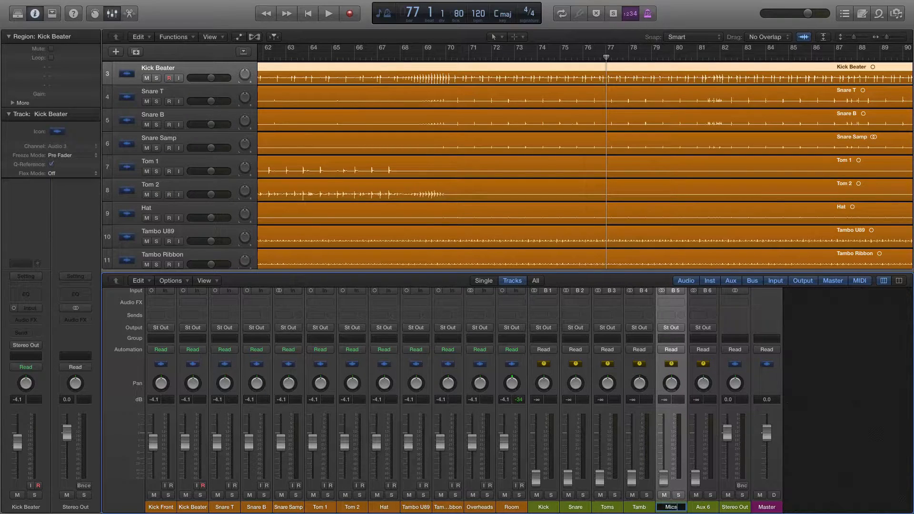
click(702, 506)
text(Drum Bus)
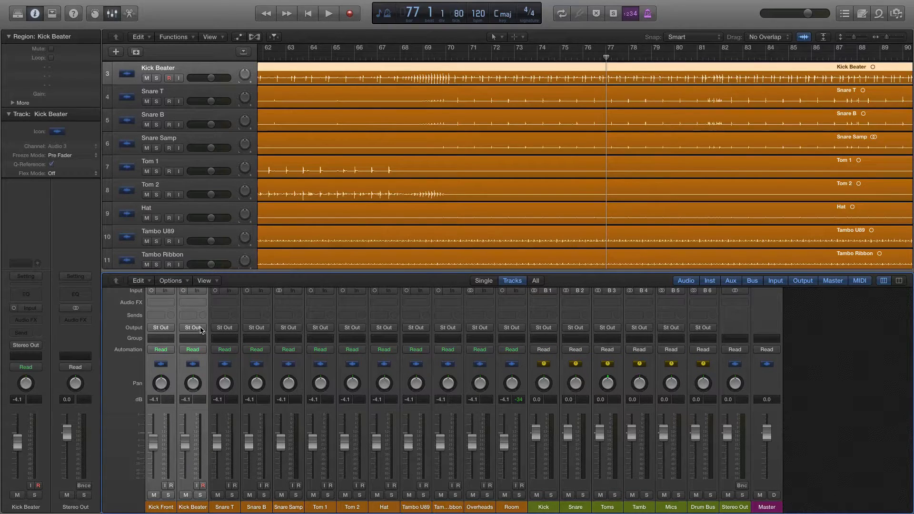
Step: Route the kick channels to Bus 1 (Kick) and the tom channels to Bus 3 (Toms)
click(193, 327)
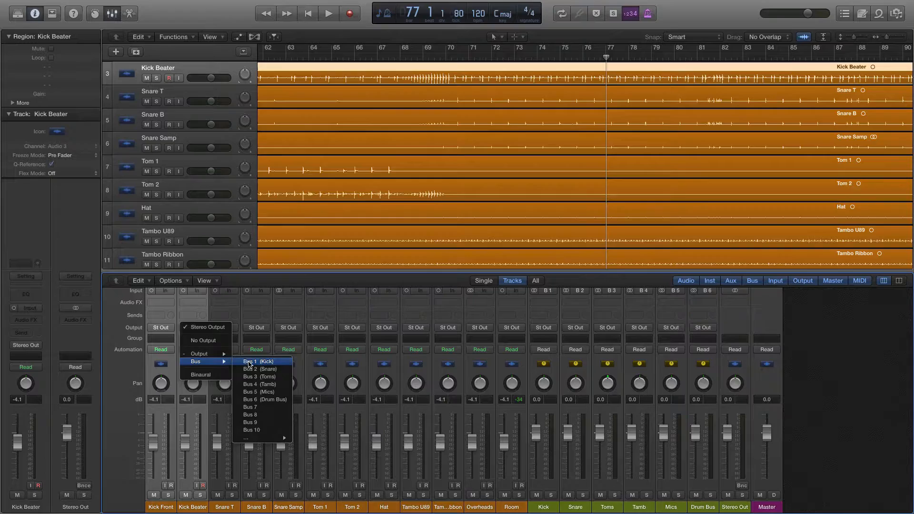
click(251, 362)
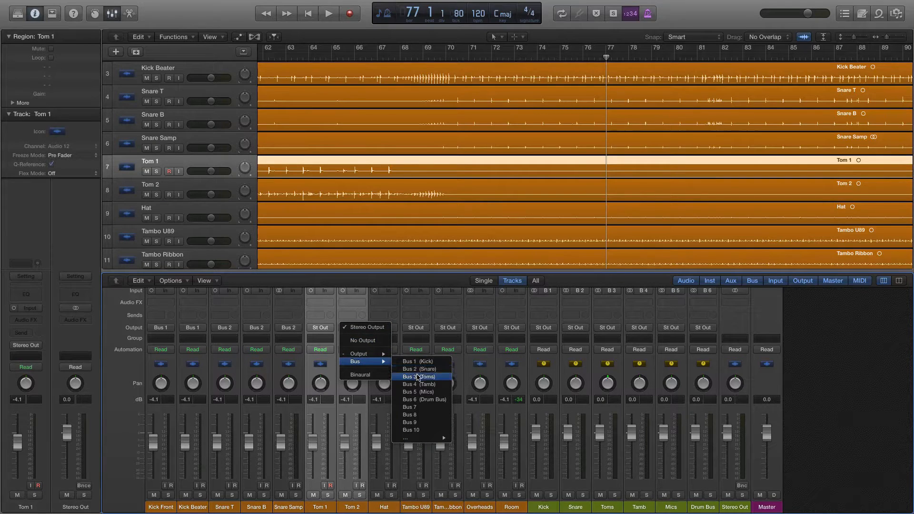
click(419, 376)
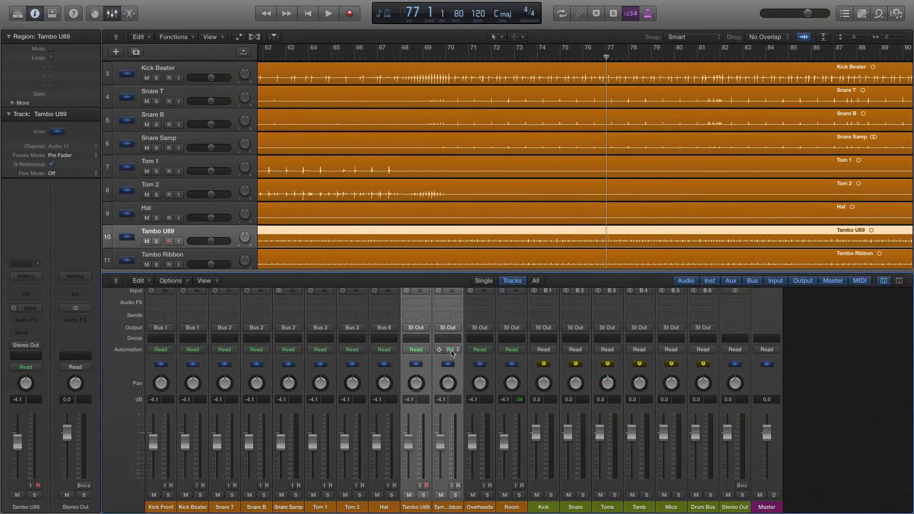
Step: Route the tambourine channels to Bus 4 (Tamb) and select the Overheads channel for the Drum Bus
click(415, 327)
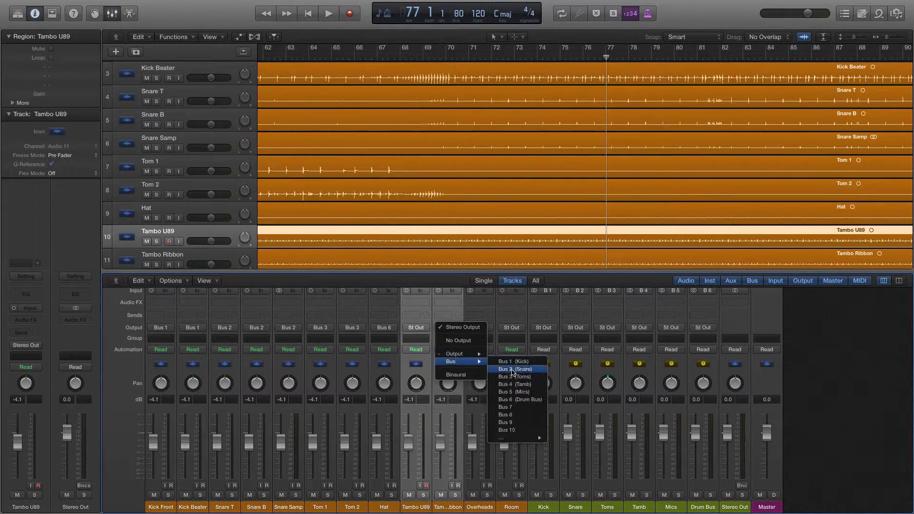
click(515, 383)
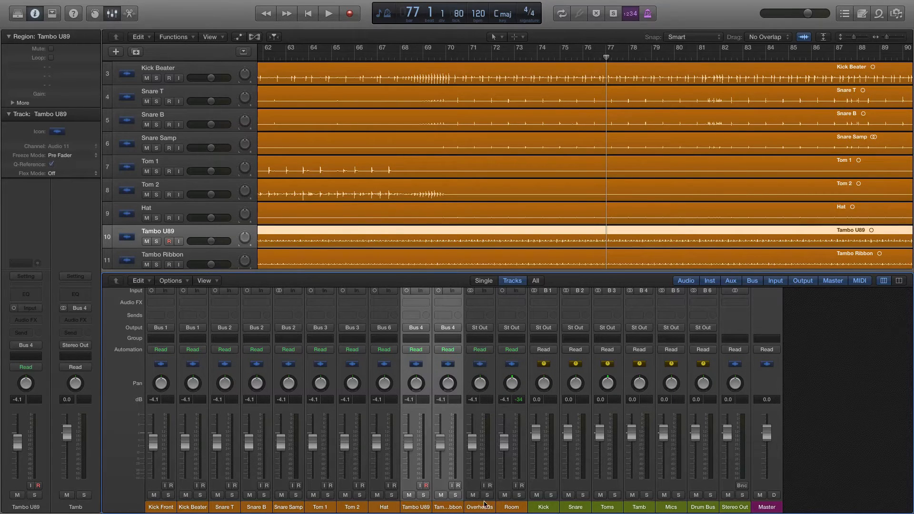
click(479, 327)
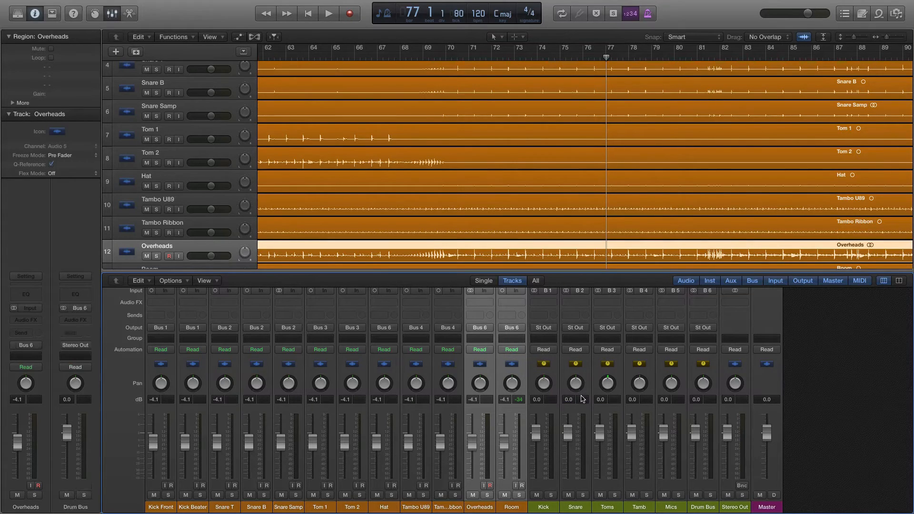
mouse_move(583, 399)
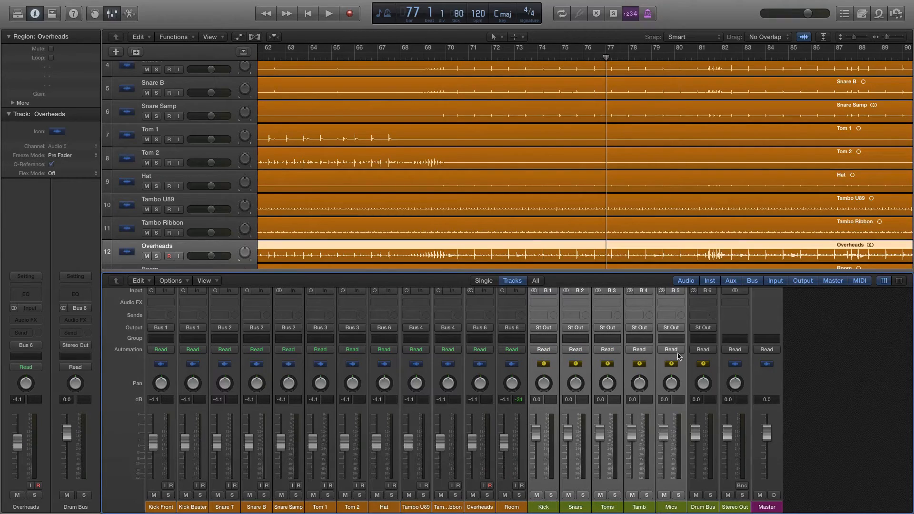
Step: Show the bus output choices for the Mics aux channel
click(670, 326)
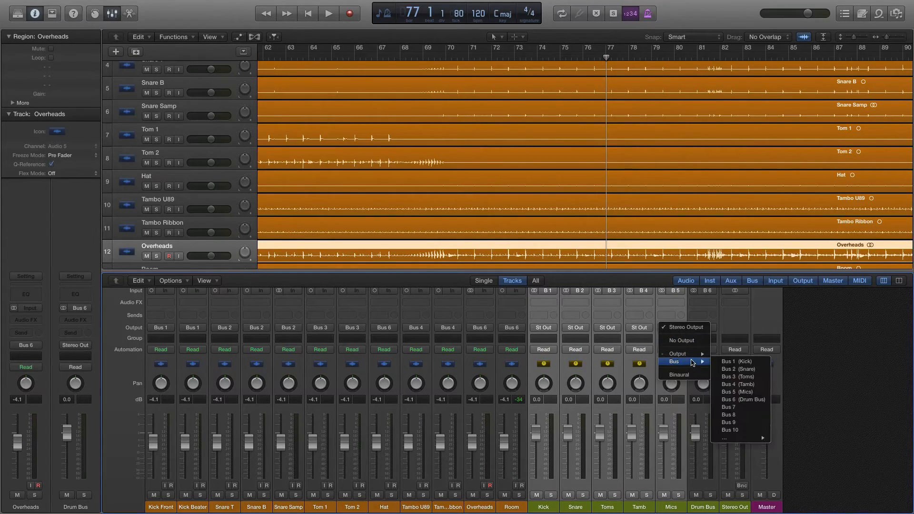